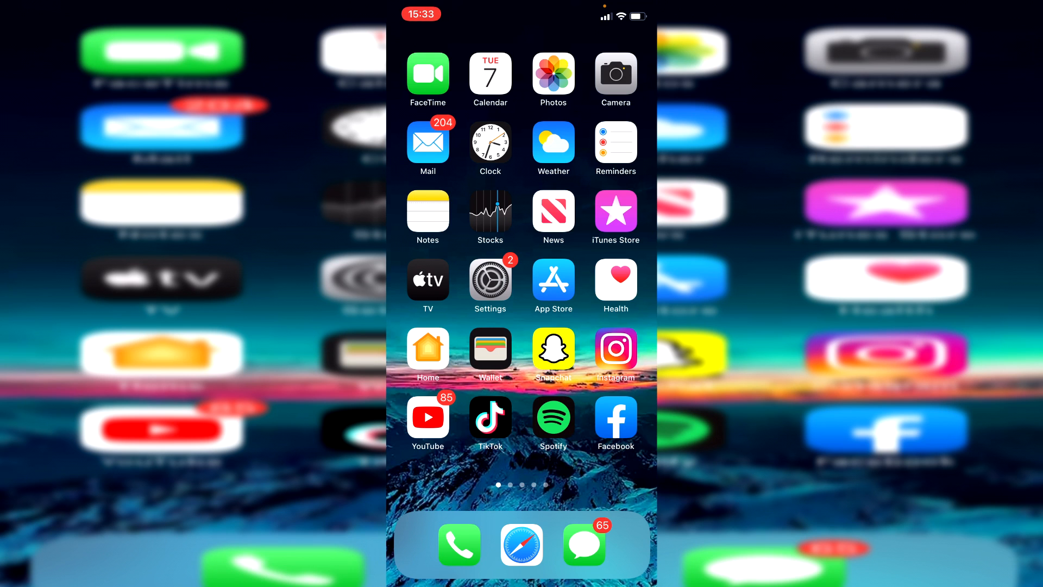
- Launch Facebook from the home screen to reach the saved-profiles login screen
left_click(615, 418)
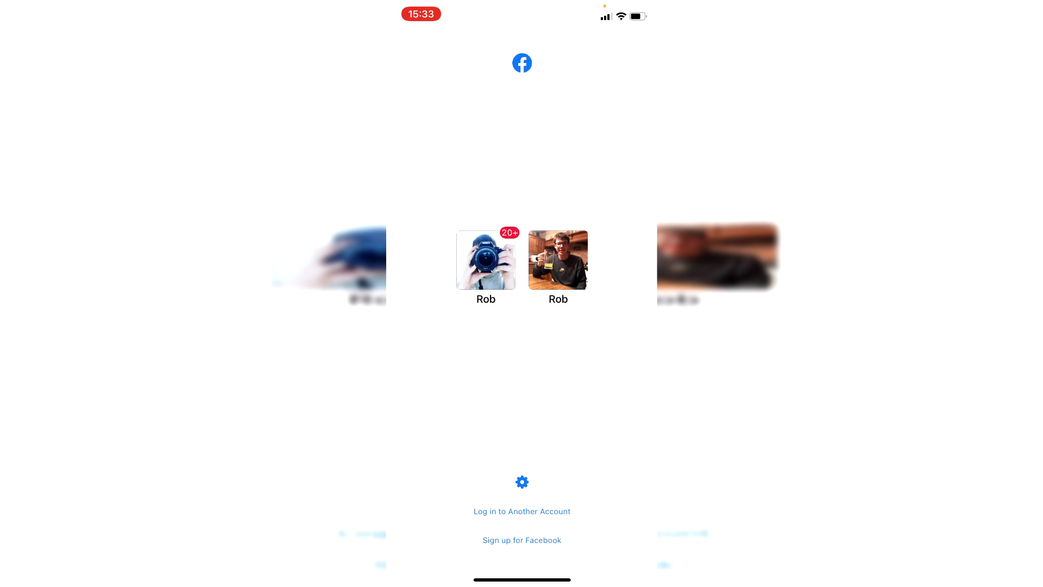
- Log in through a saved account and the account-search screen to land on the News Feed
left_click(522, 511)
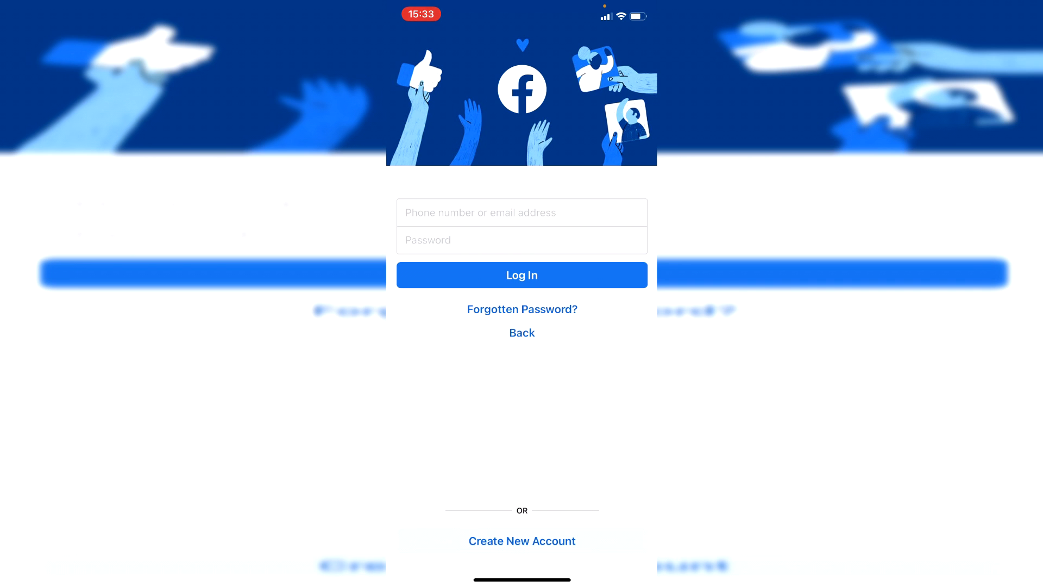
left_click(521, 309)
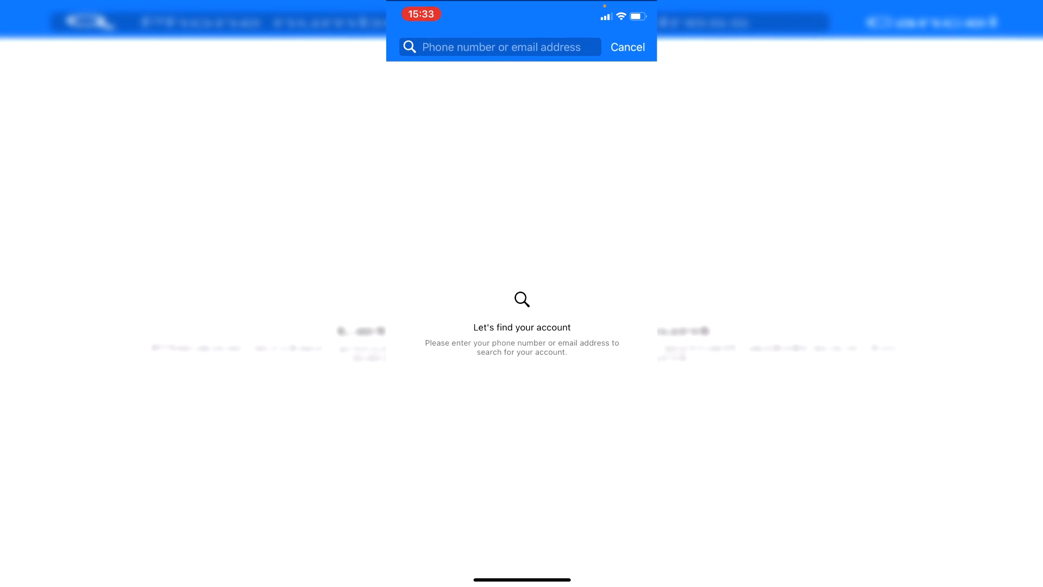
left_click(499, 47)
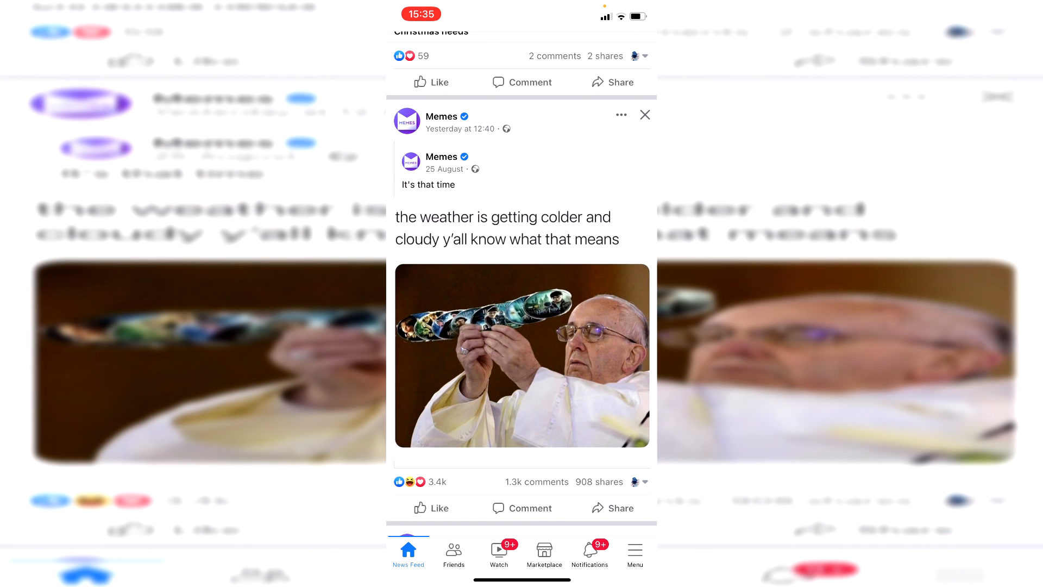
- Expand Settings & Privacy in the Menu tab to reveal its Settings entry
left_click(635, 550)
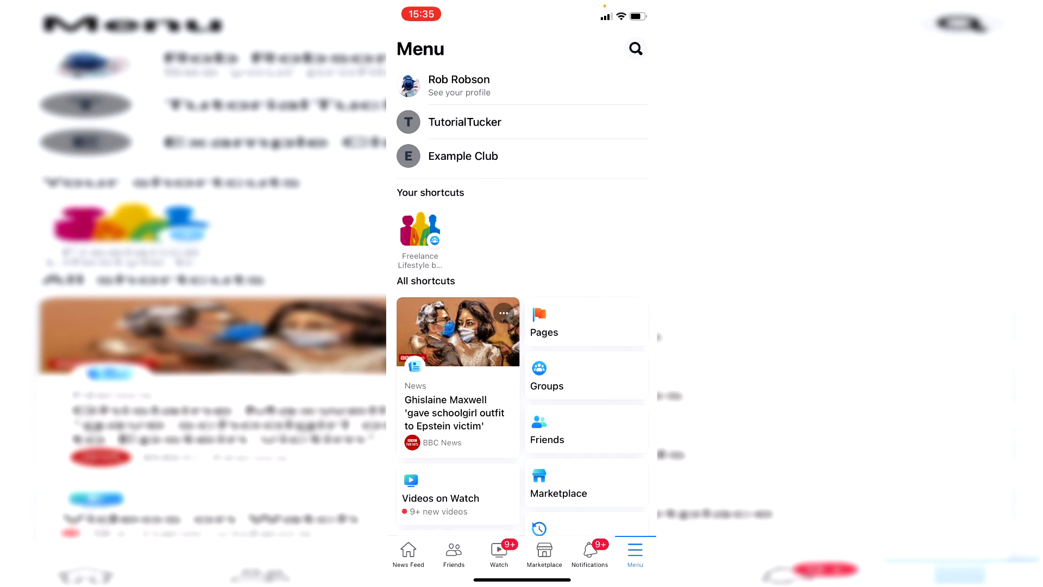
scroll("down", 3)
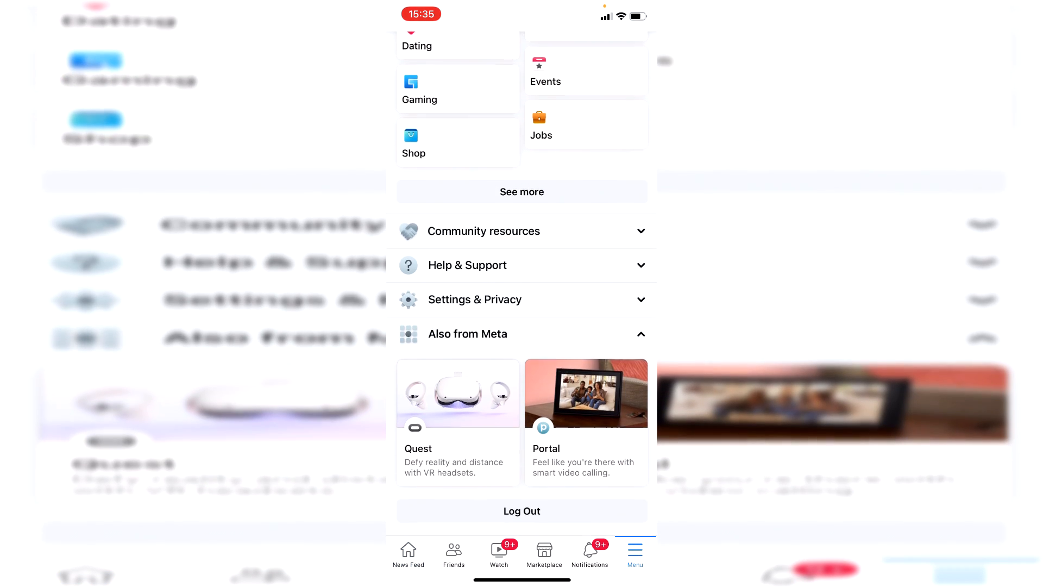
scroll("down", 3)
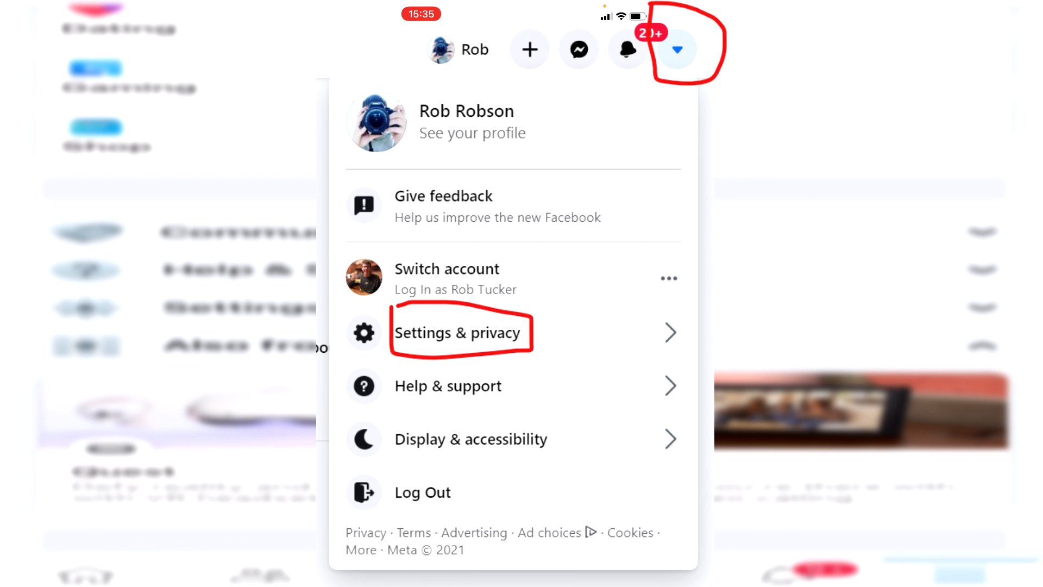
left_click(458, 333)
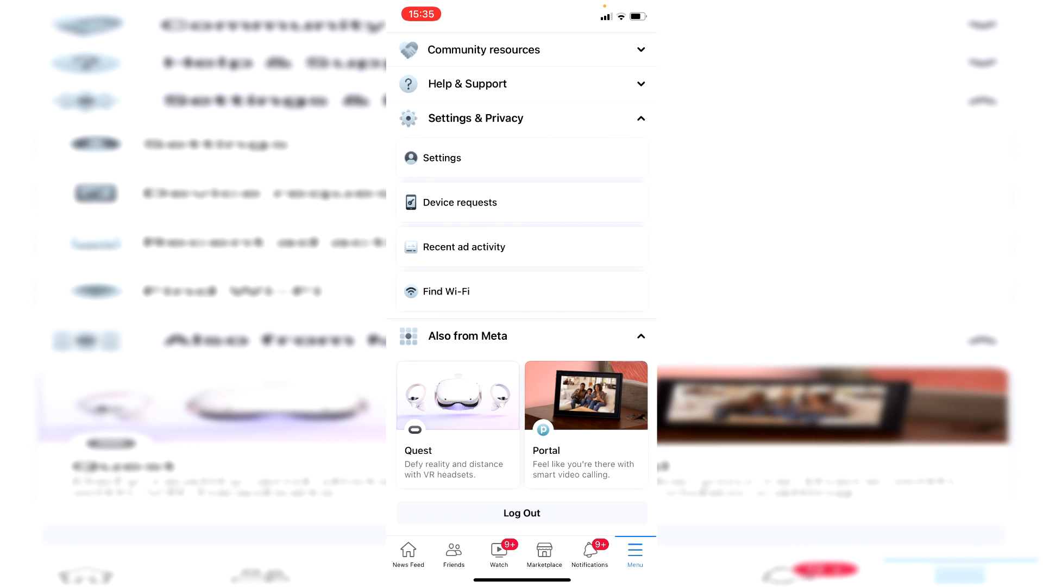
- Go through Settings and Password and security to the Change password form
left_click(442, 157)
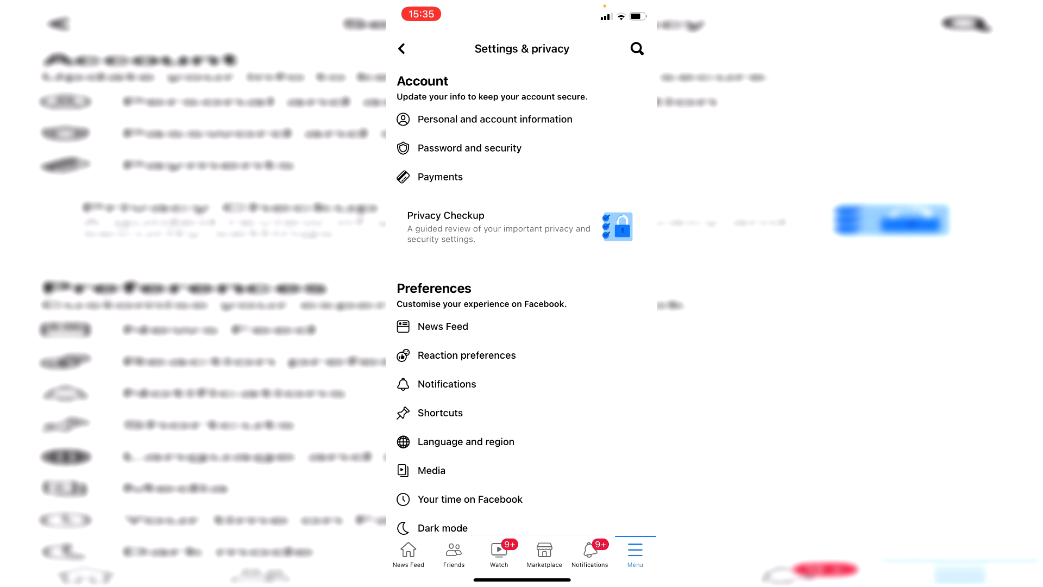
left_click(470, 148)
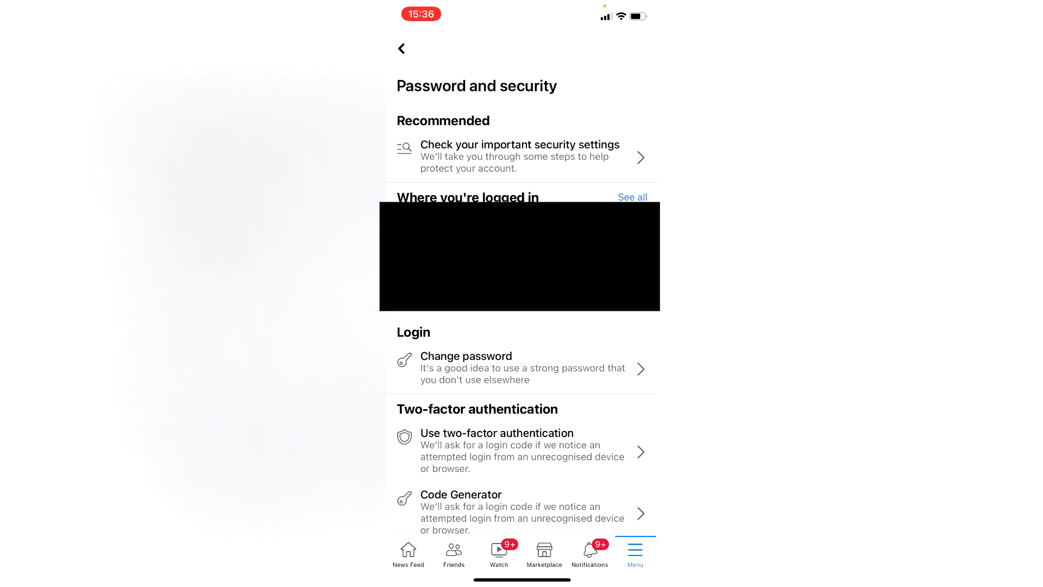
left_click(466, 356)
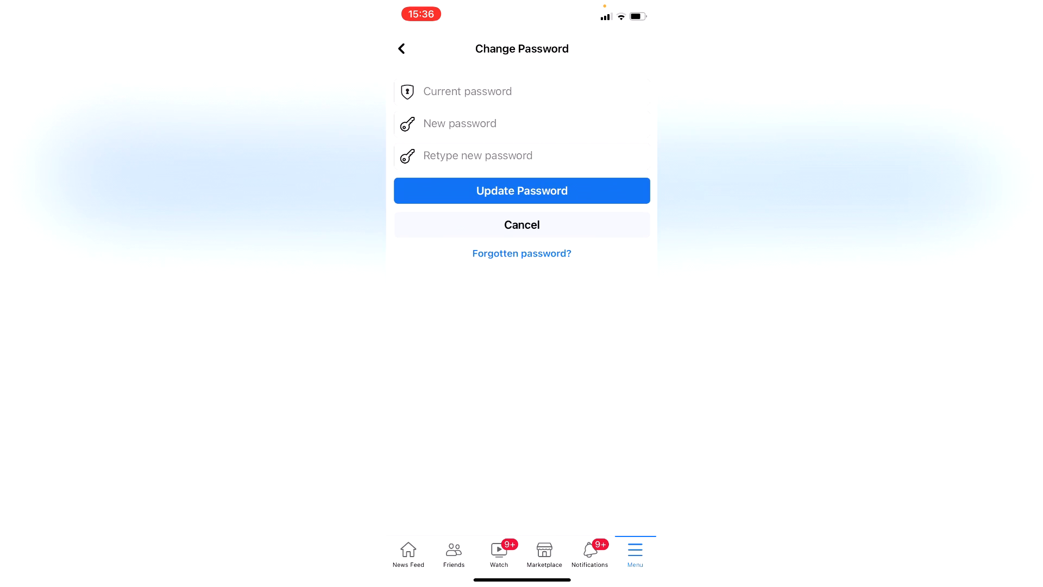